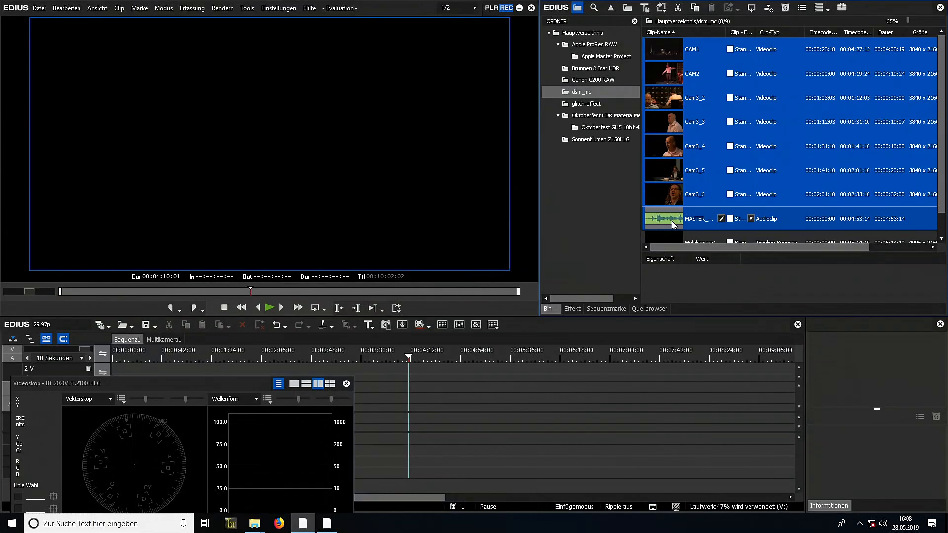
Select the CAM1 through MASTER_AUDIO clips together in the dsm_mc bin.
click(692, 49)
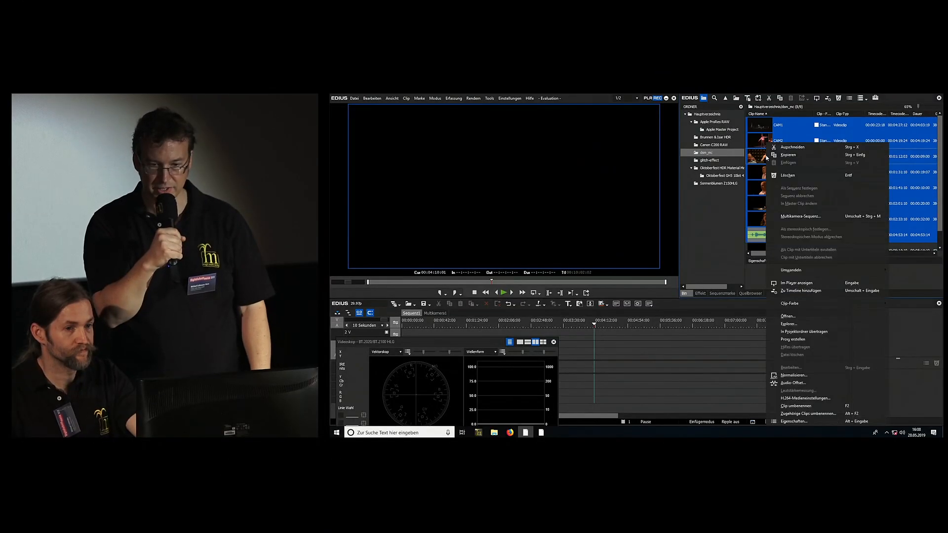
Create multicam sequence Multikamera2 with Sync-Punkt set to Audio.
click(800, 216)
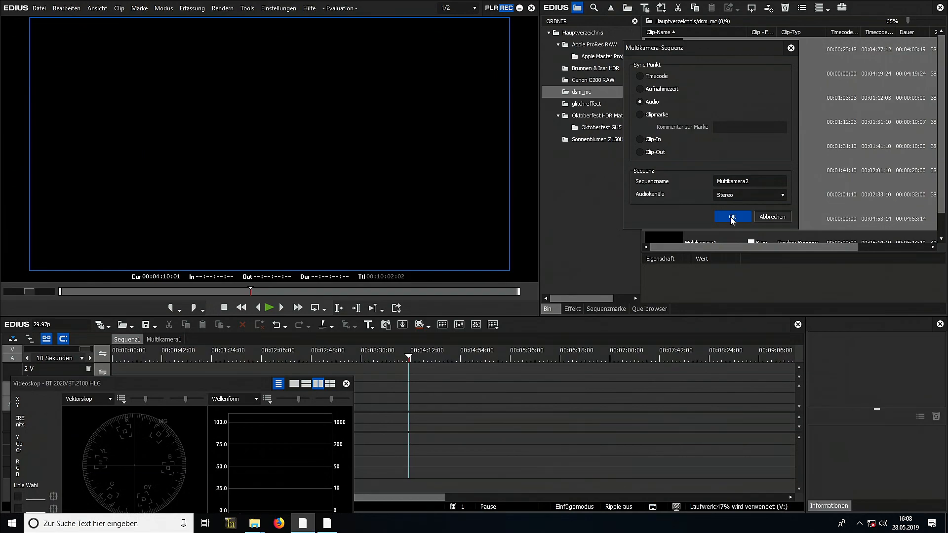
click(749, 182)
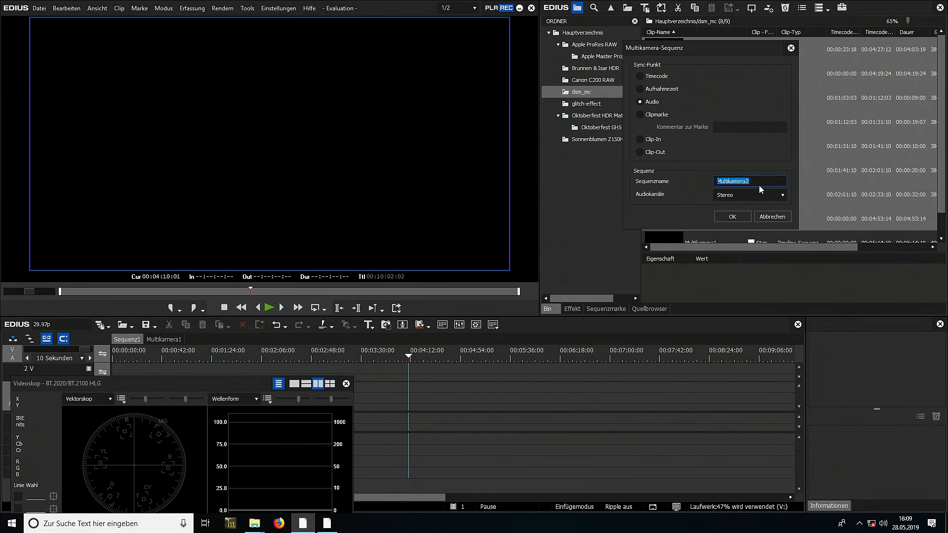
click(780, 195)
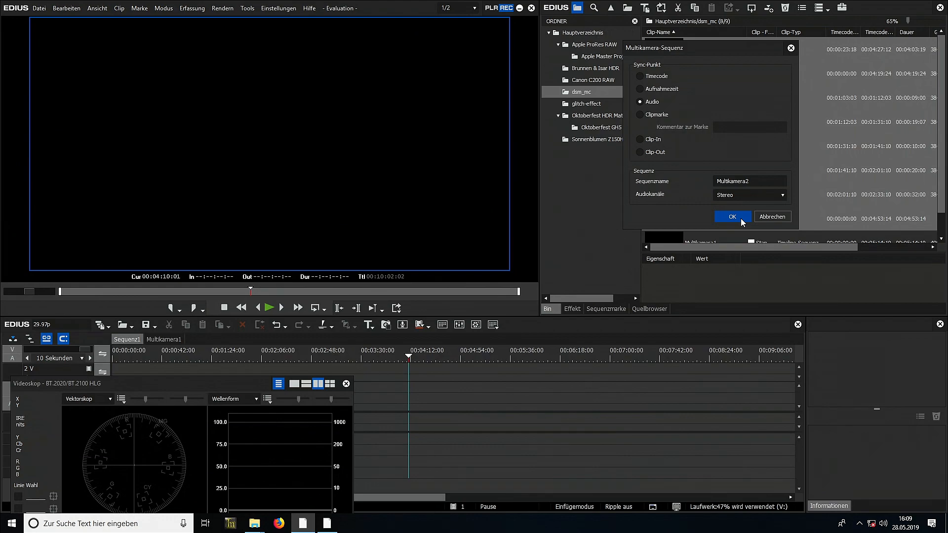
click(731, 216)
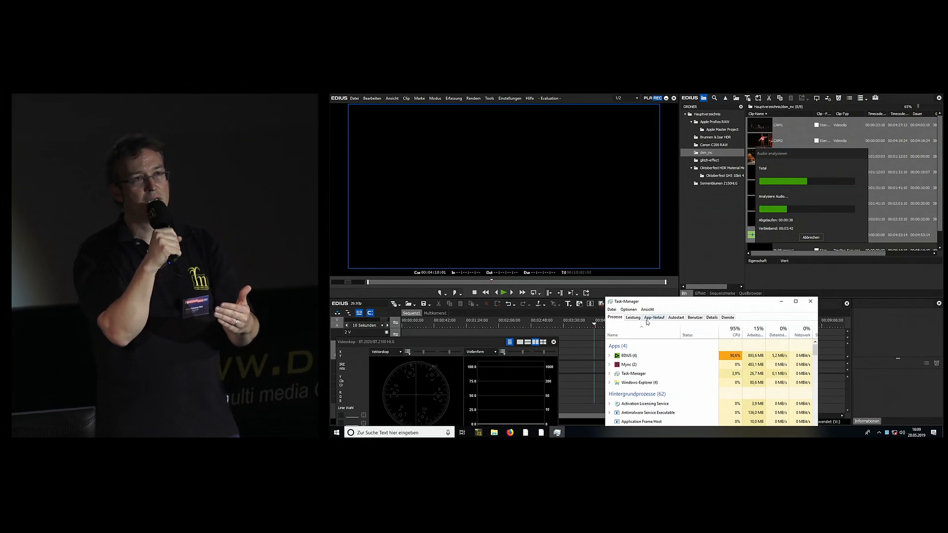
Check processor load in Task Manager while the audio analysis runs.
click(633, 316)
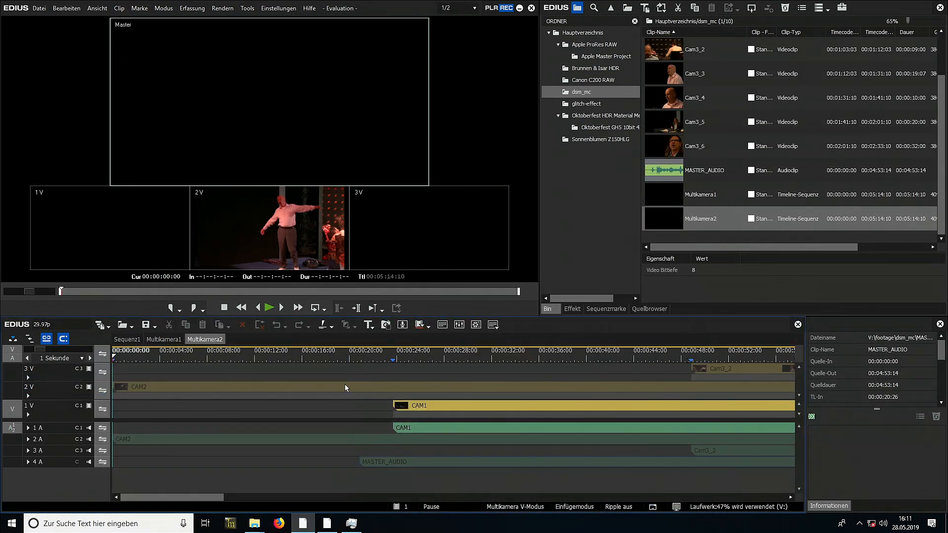
mouse_move(406, 375)
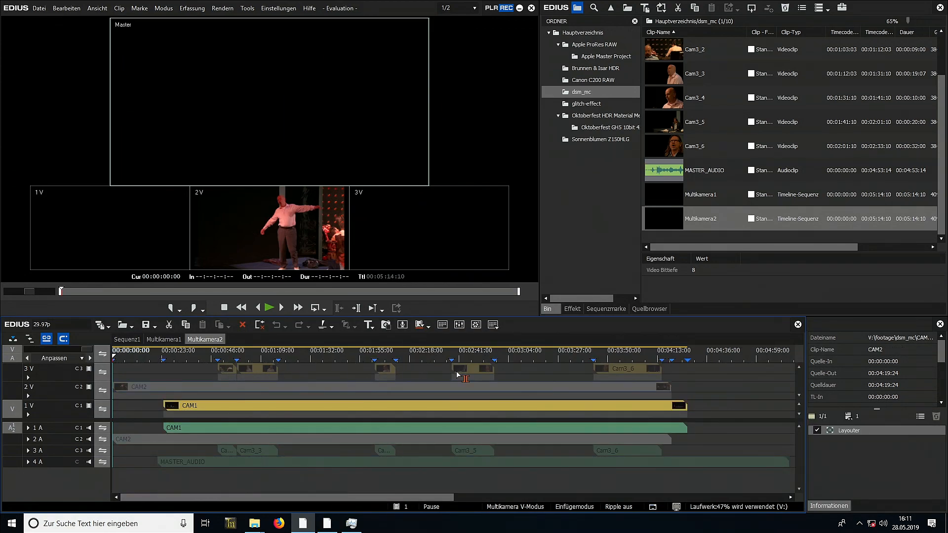
mouse_move(652, 374)
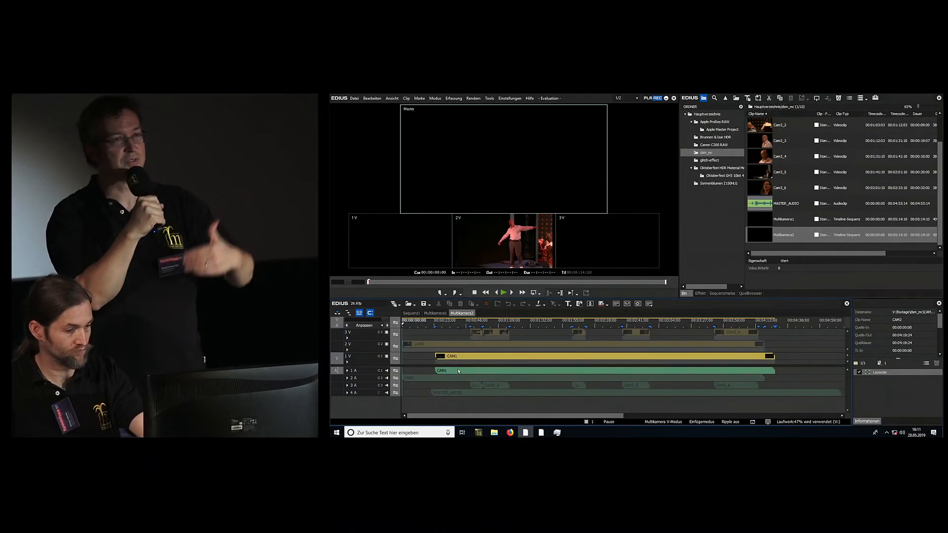
Move the playhead to around 00:00:48, where all three cameras show footage.
click(456, 371)
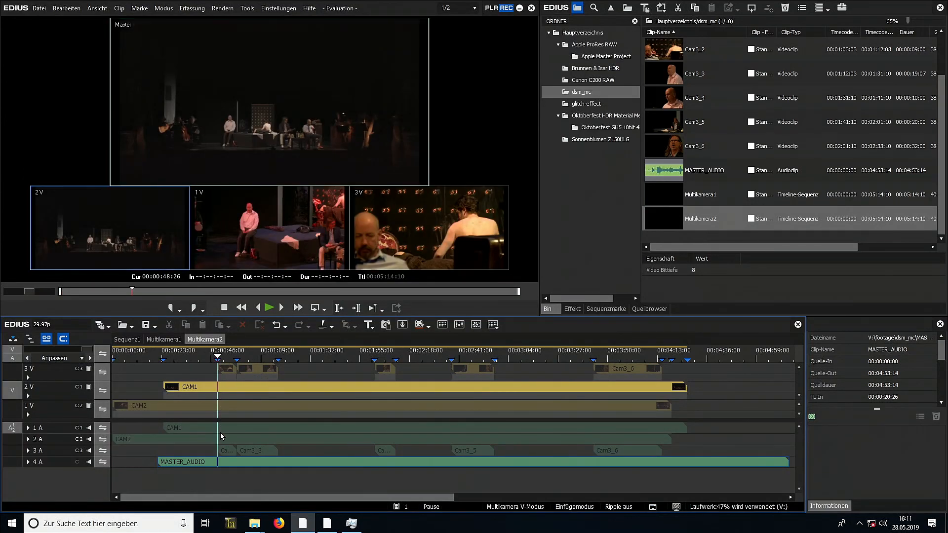
Play Multikamera2 in the player to watch the 3-camera multiview.
click(268, 308)
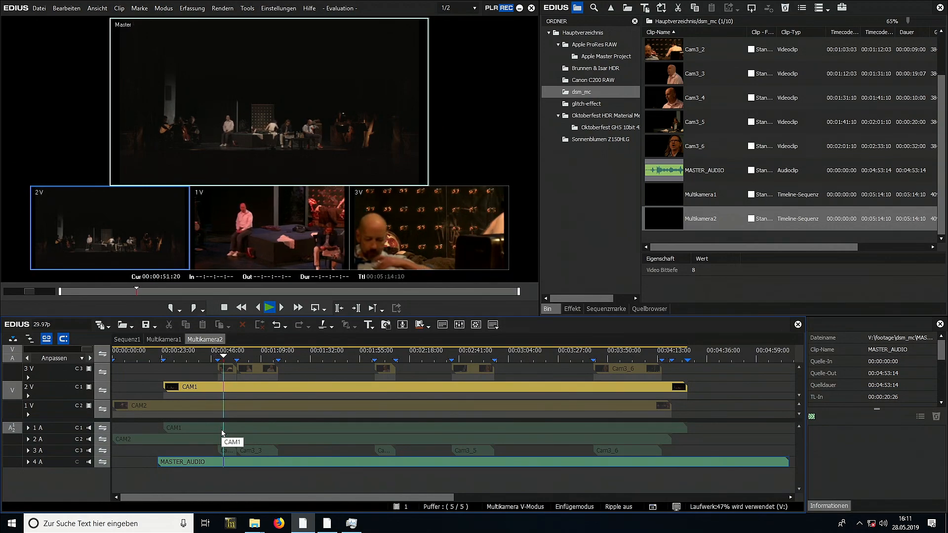
click(268, 307)
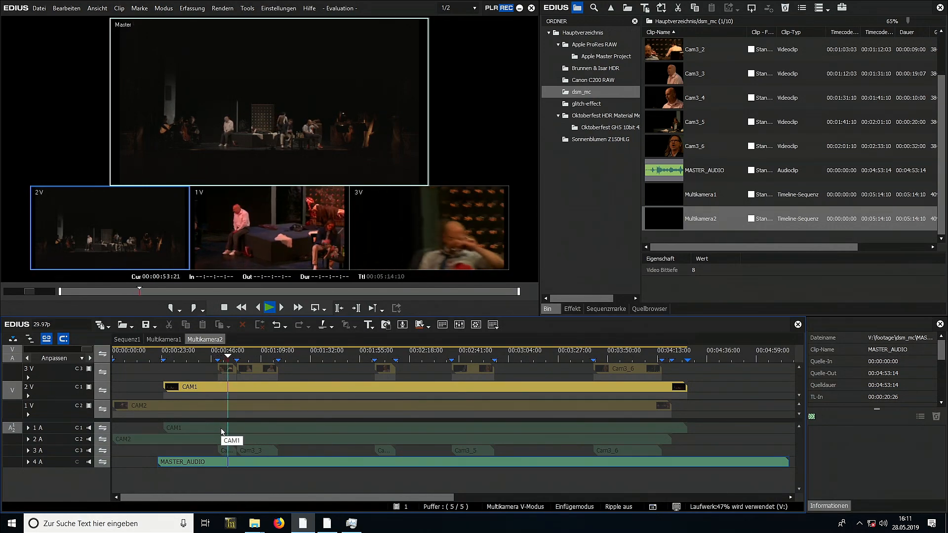